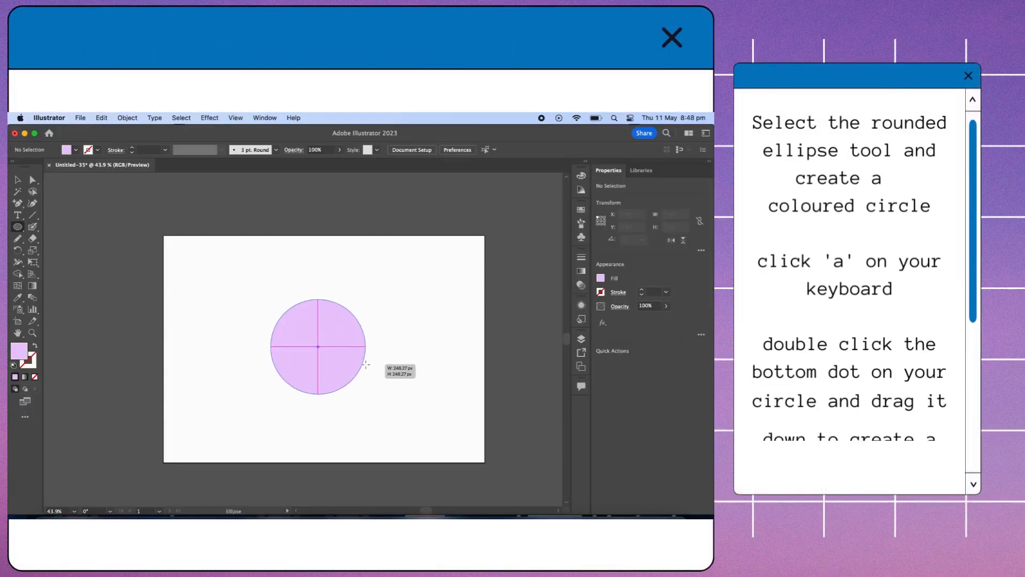
Step: Draw a lilac circle and reshape it into a small teardrop petal
click(17, 181)
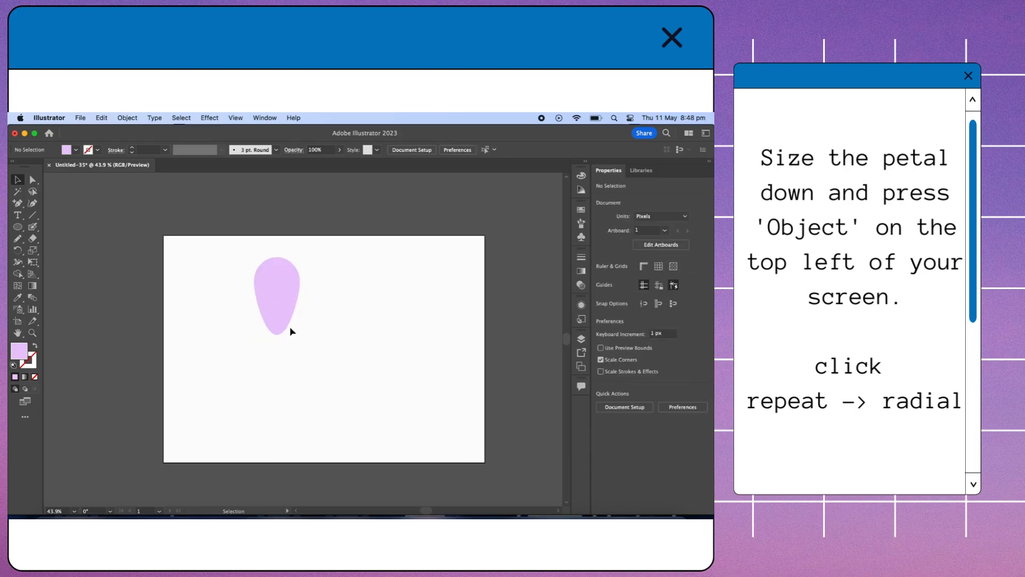
Step: Radially repeat the petal into a five-petal lilac flower via Object > Repeat > Radial
click(278, 295)
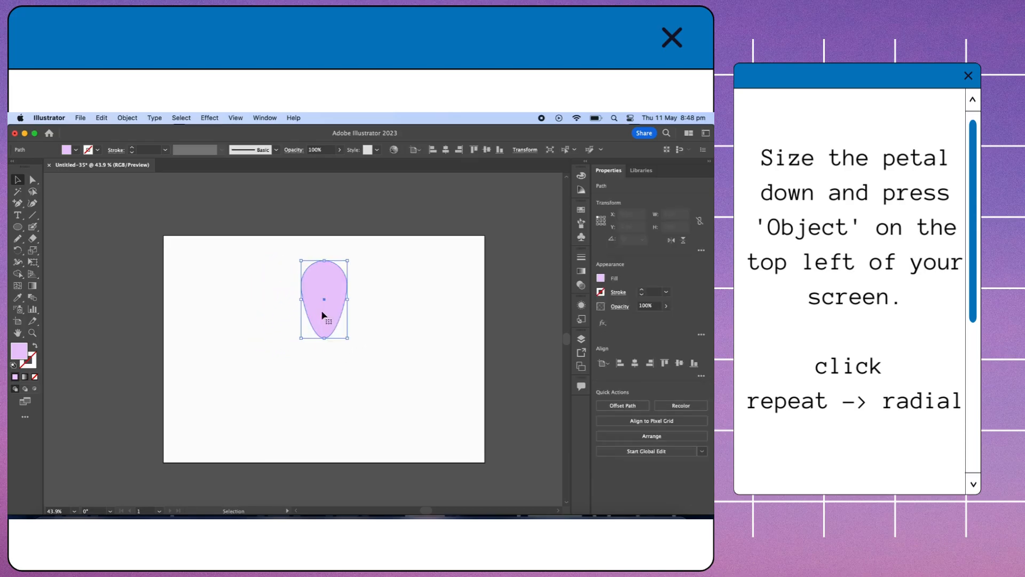
click(127, 117)
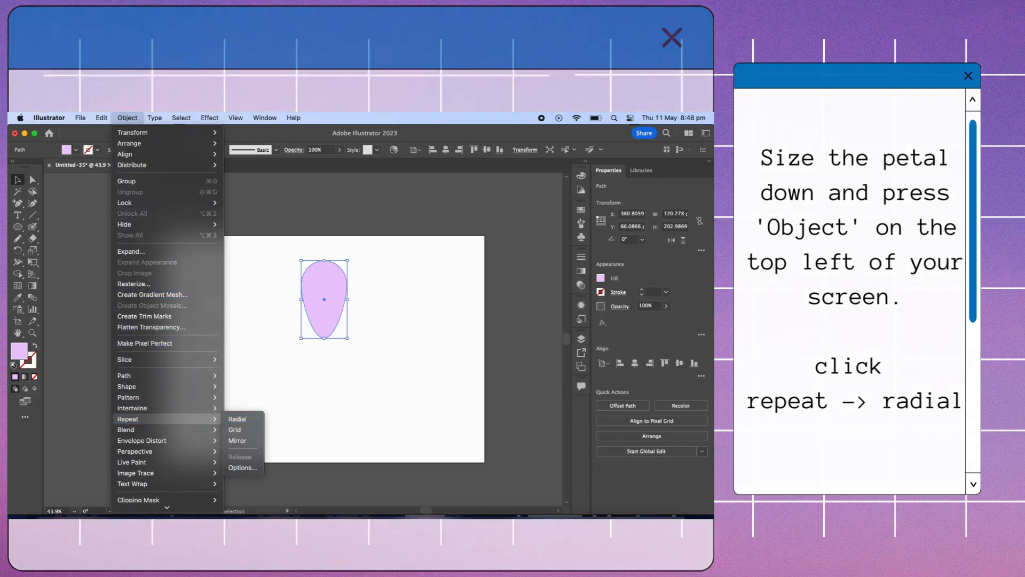
click(238, 419)
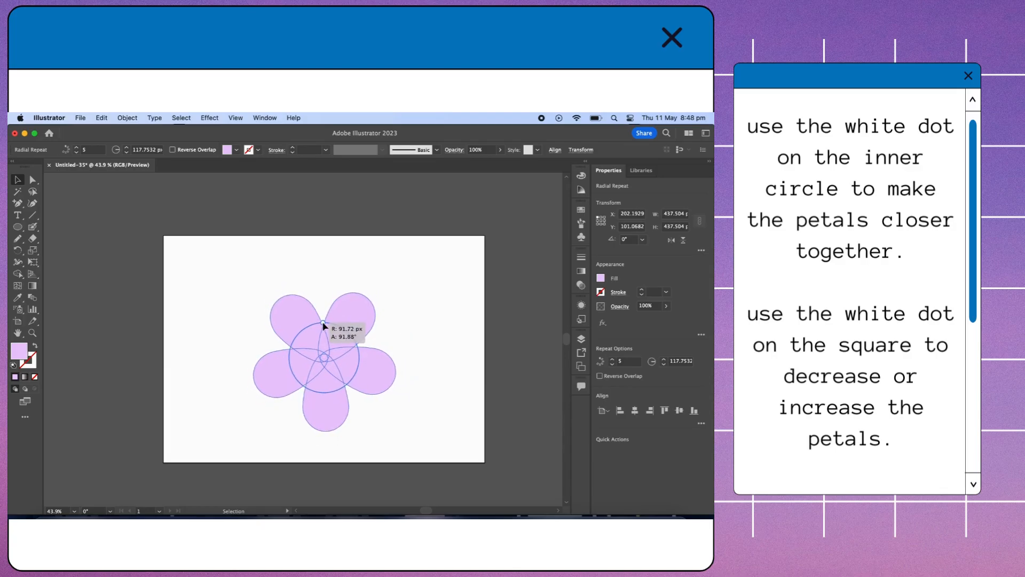
click(425, 353)
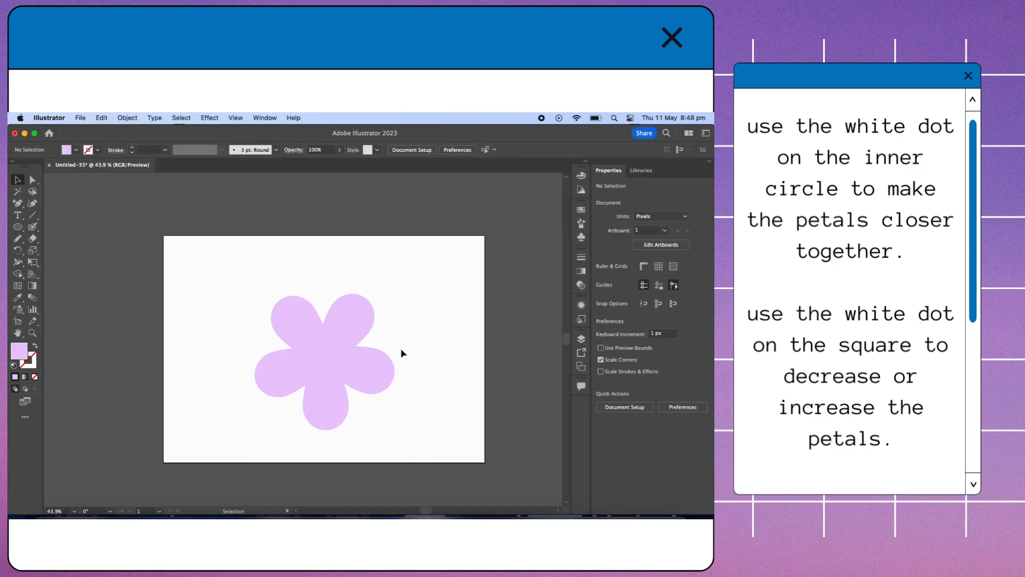
Step: Add a small pale yellow circle with exact dimensions at the flower's centre
click(323, 346)
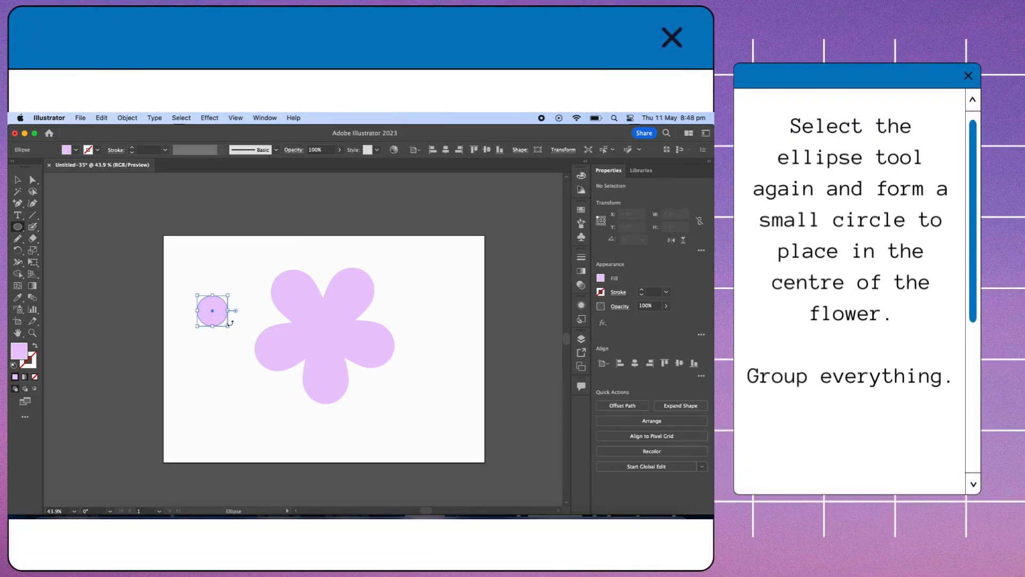
click(601, 277)
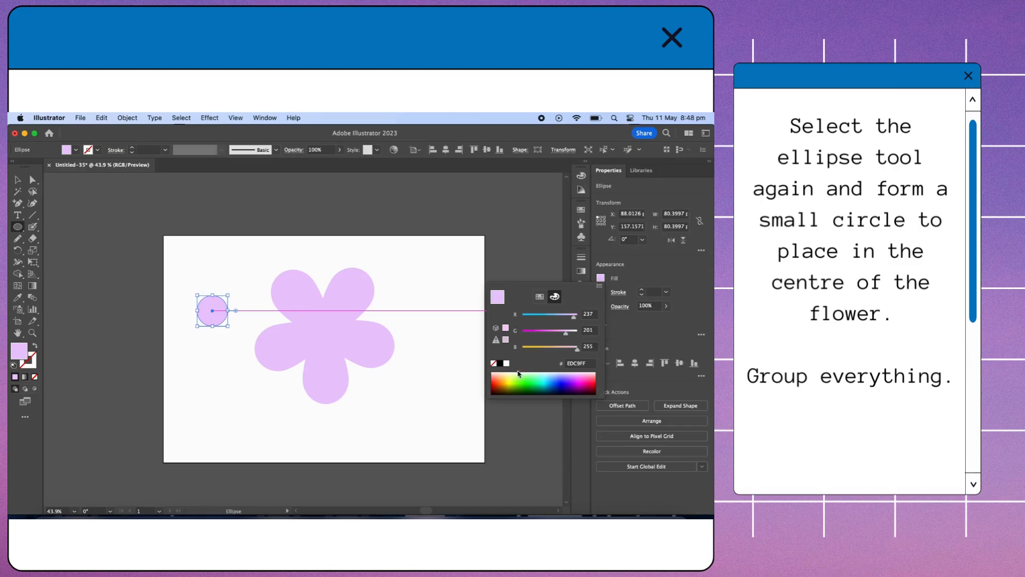
mouse_move(511, 372)
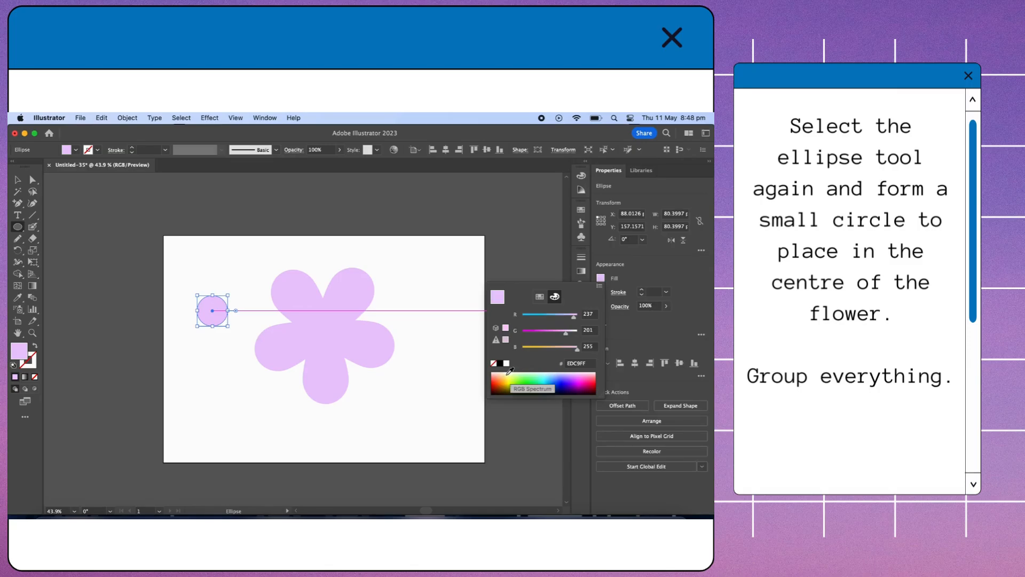
click(536, 376)
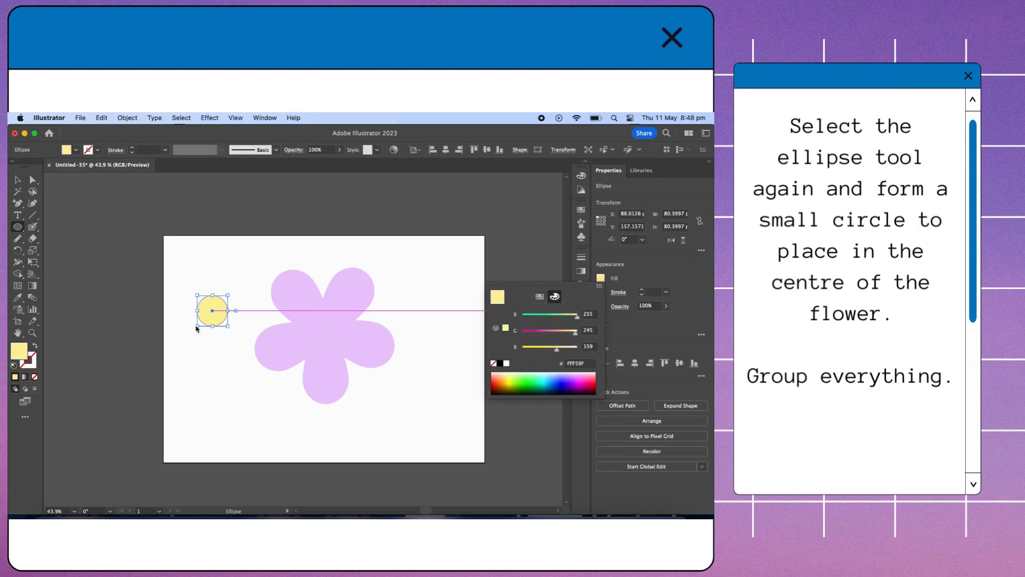
click(213, 351)
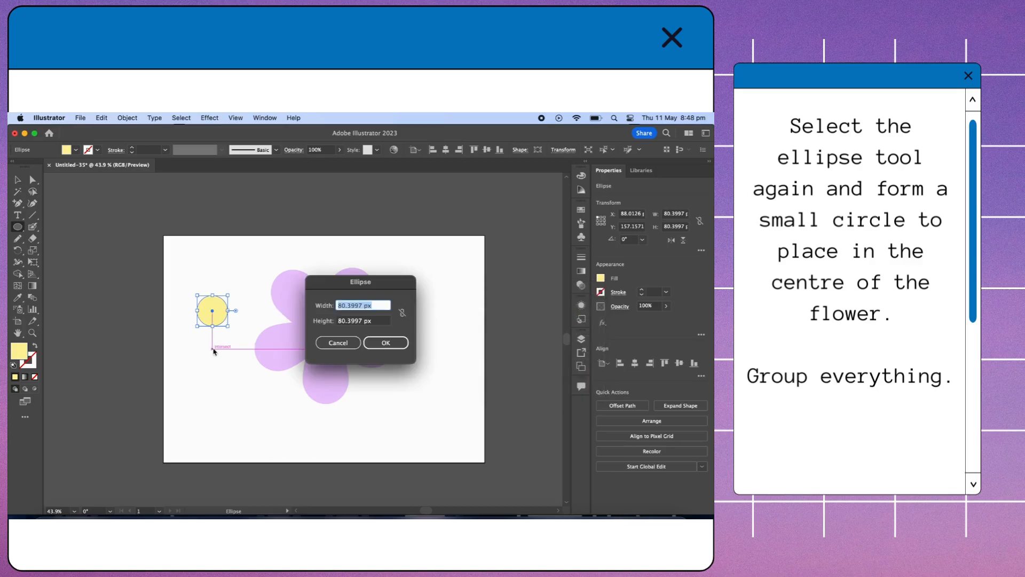
click(386, 342)
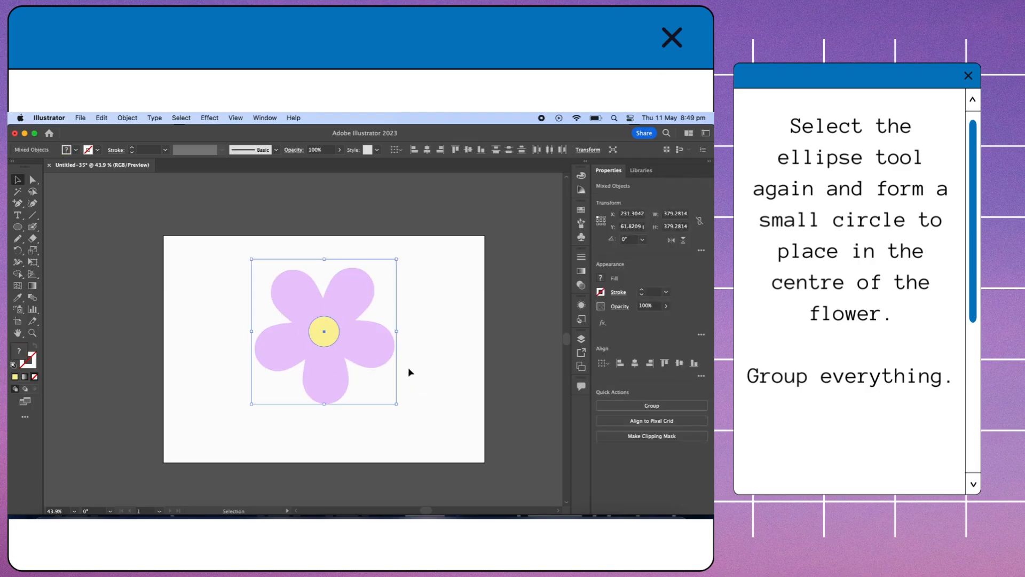
Step: Group the petals and yellow centre into one object using Quick Actions
click(651, 406)
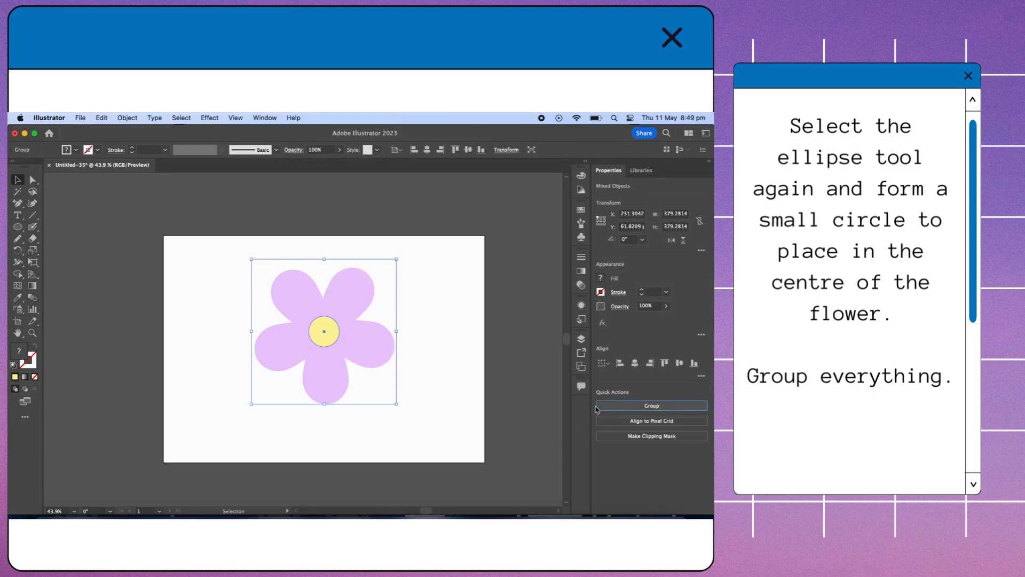
click(652, 405)
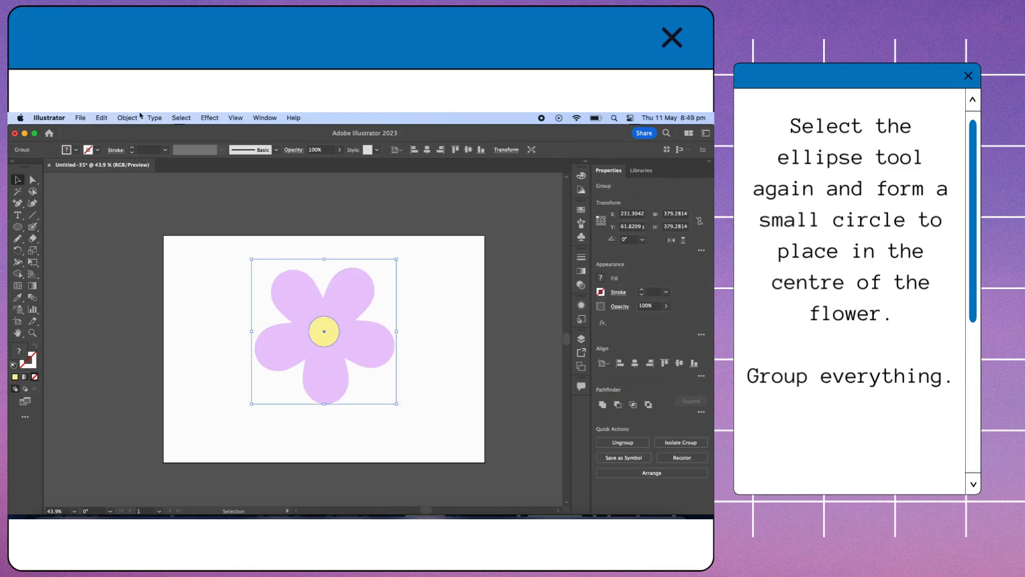
click(209, 118)
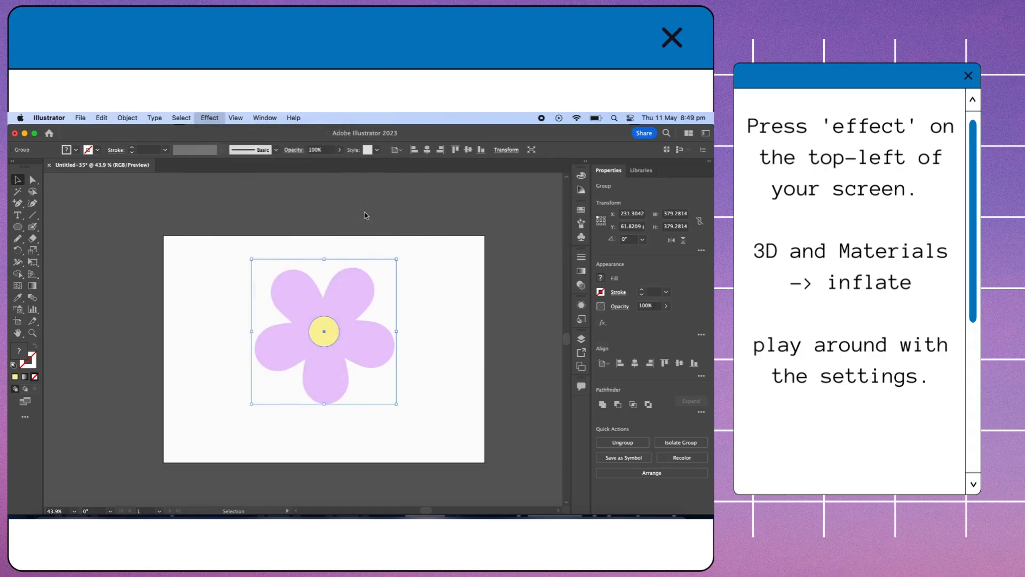
Step: Apply a 3D Inflate effect with Standard lighting and shadows enabled
click(208, 118)
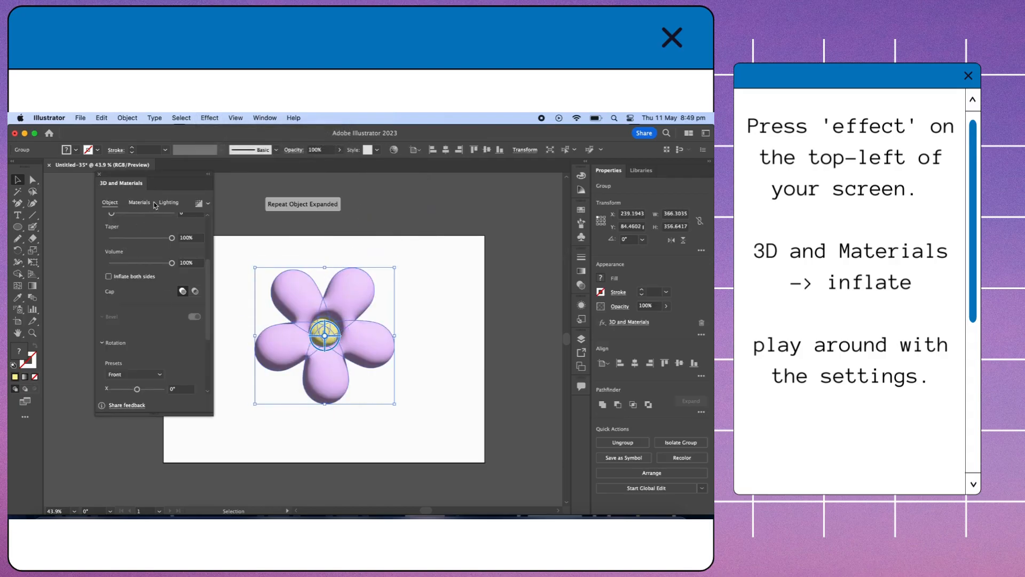
click(168, 202)
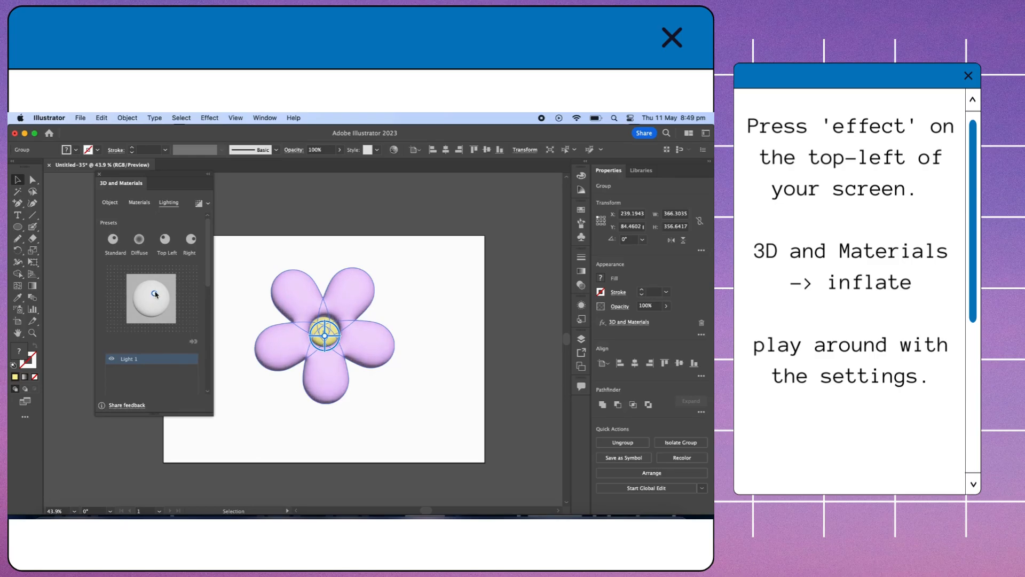
click(671, 37)
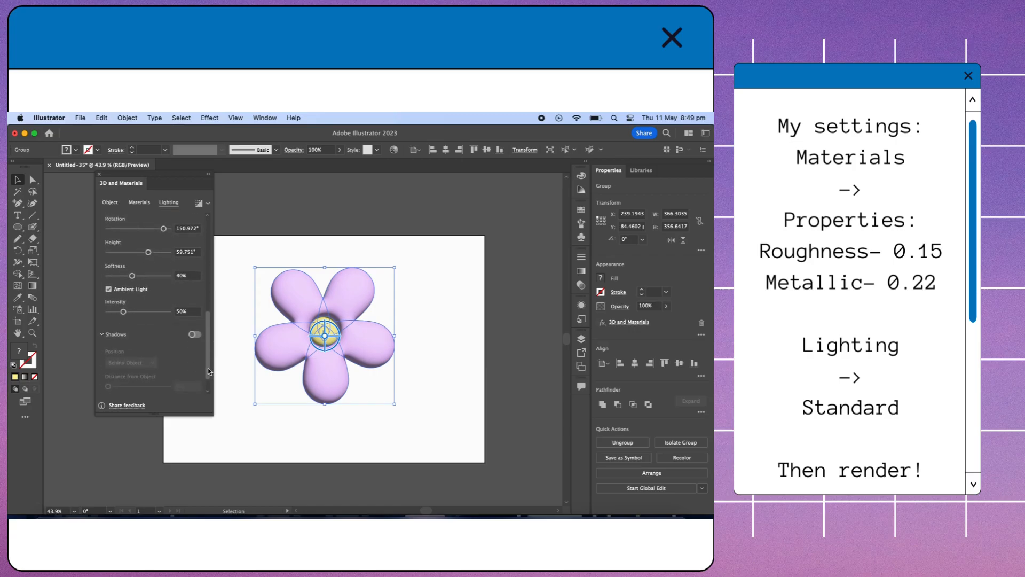
click(193, 311)
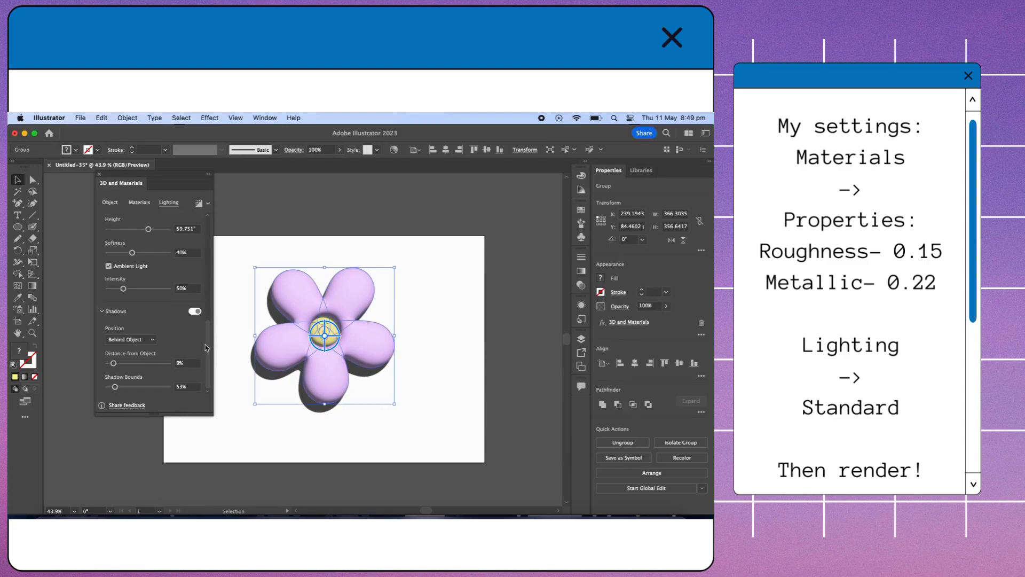
click(168, 203)
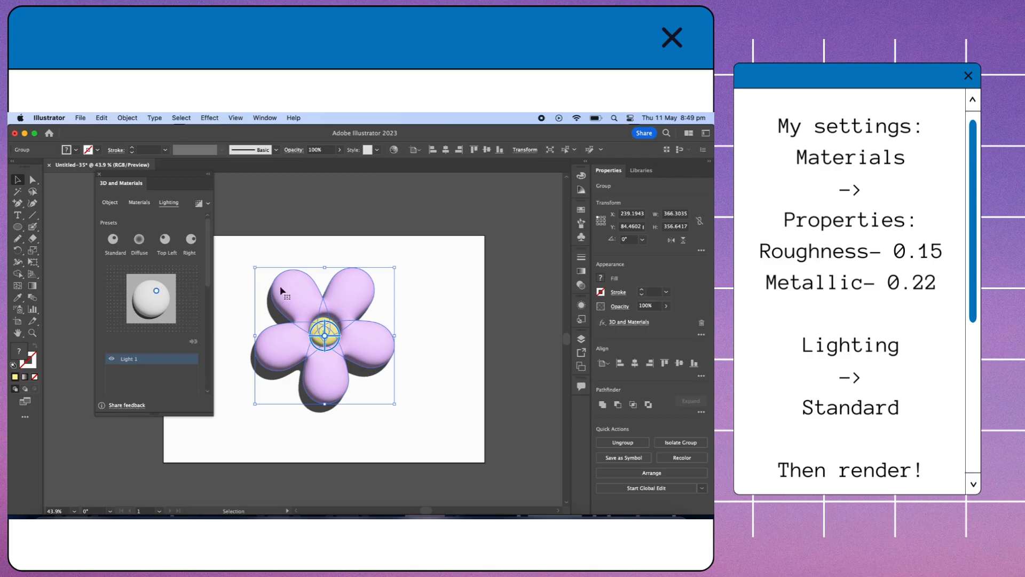
mouse_move(369, 348)
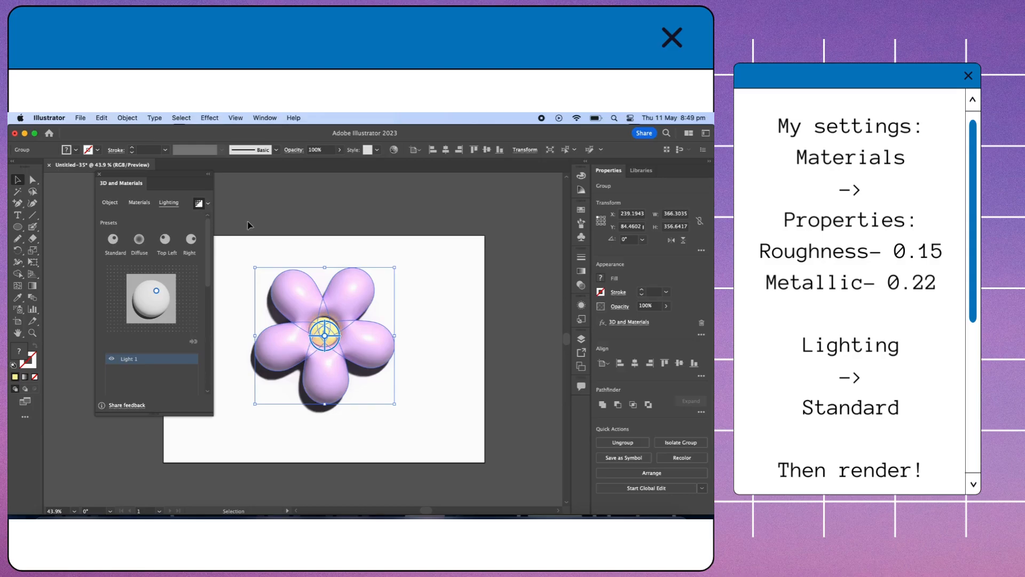
Step: Render the inflated flower with ray tracing for glossy shading and a soft shadow
click(494, 352)
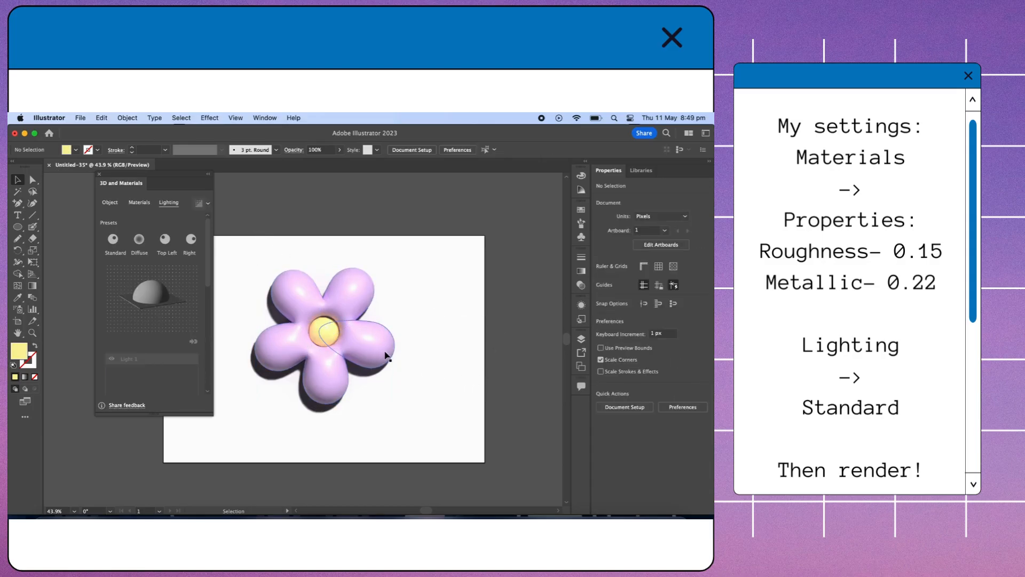
Step: Move the rendered flower to the right, close 3D and Materials, and reselect it
click(323, 337)
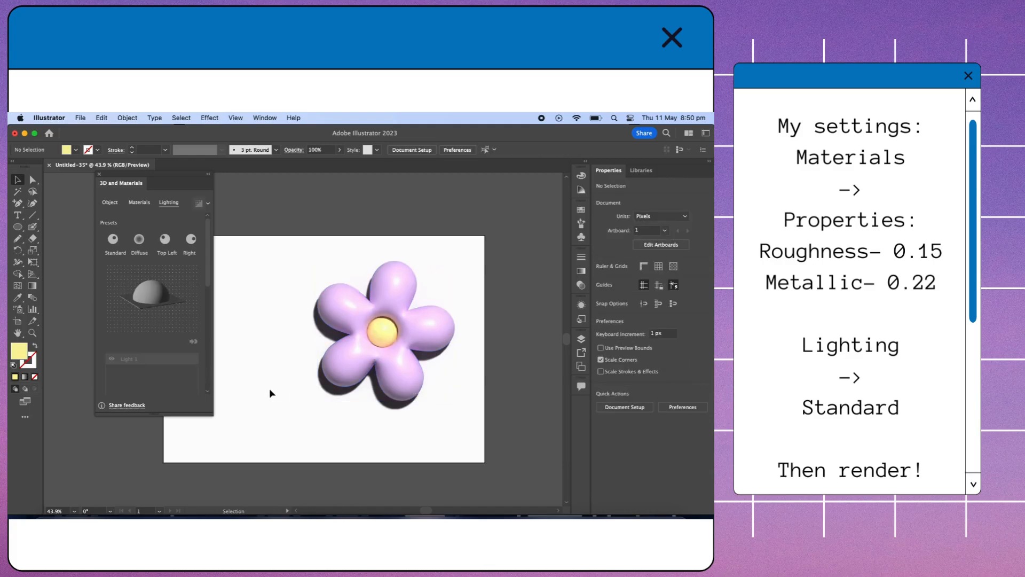
mouse_move(500, 379)
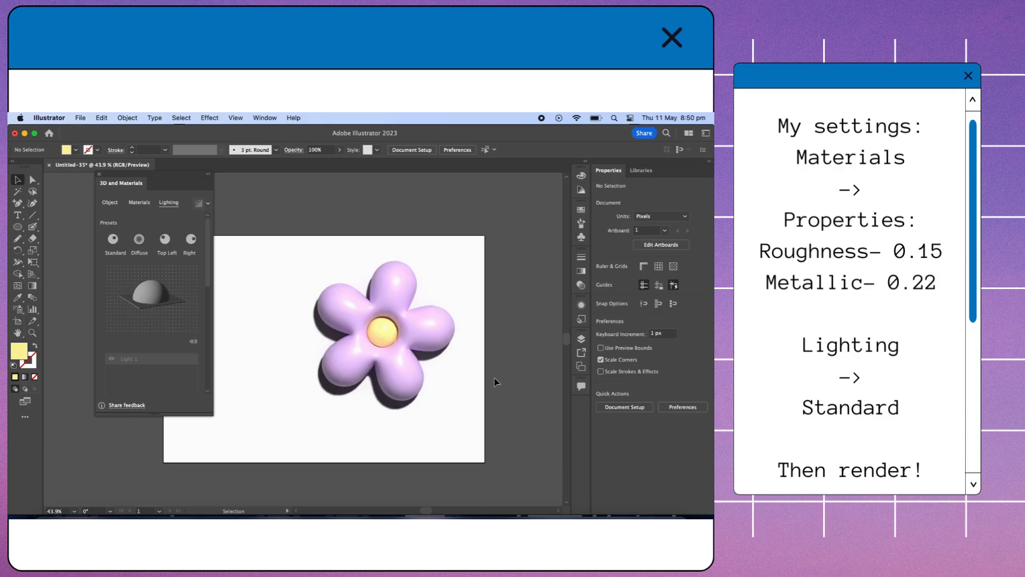
click(98, 174)
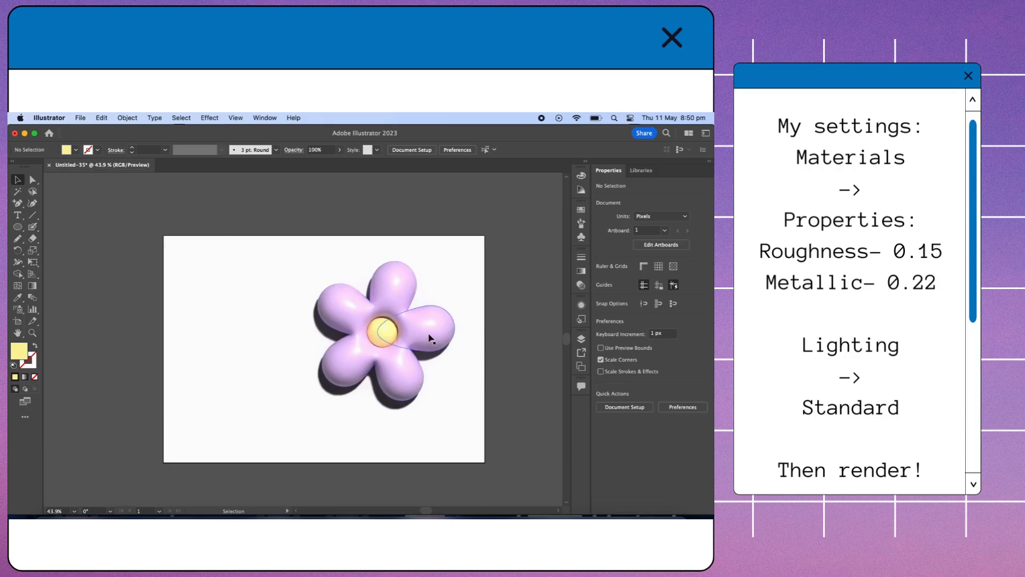
click(387, 338)
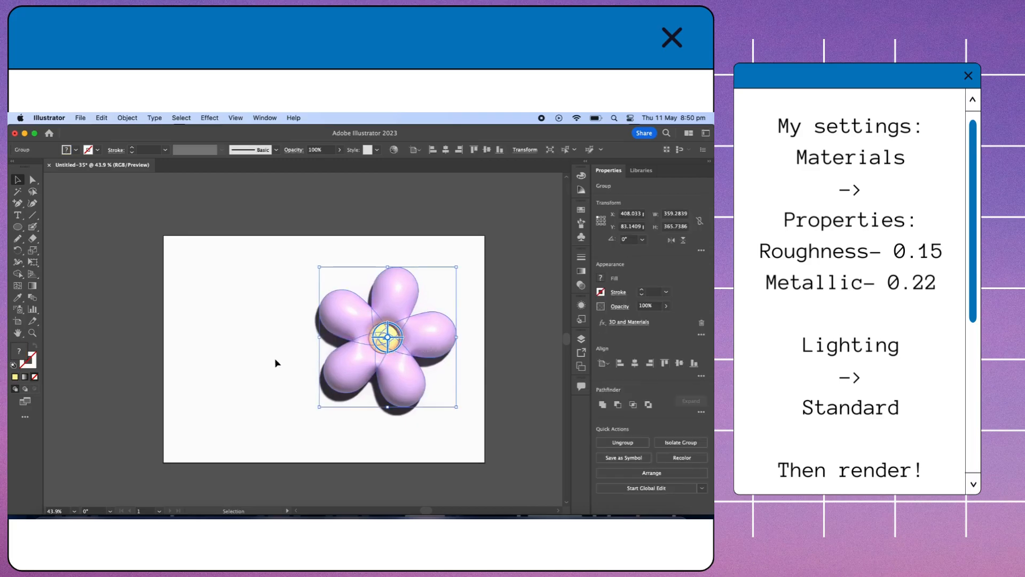